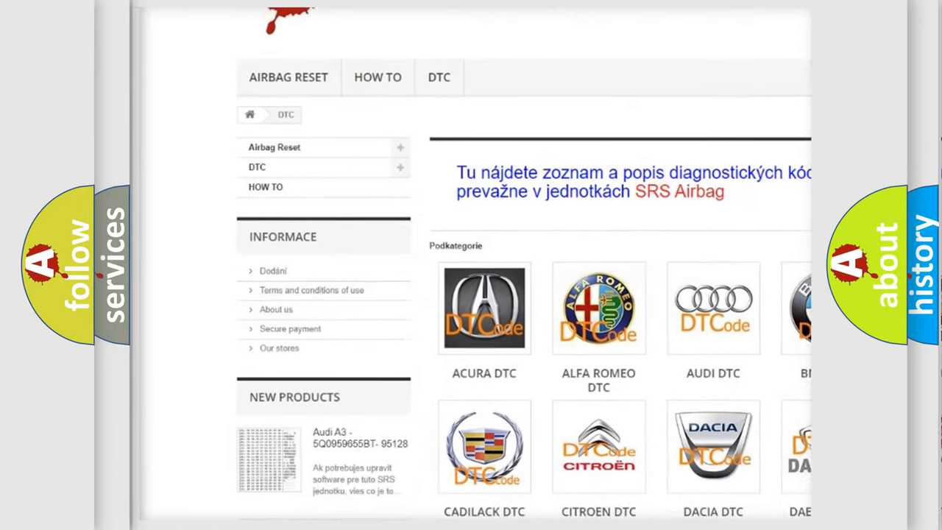
- Scroll past the car-brand logos on the DTC page to the diagnostic code list
scroll(down, 3)
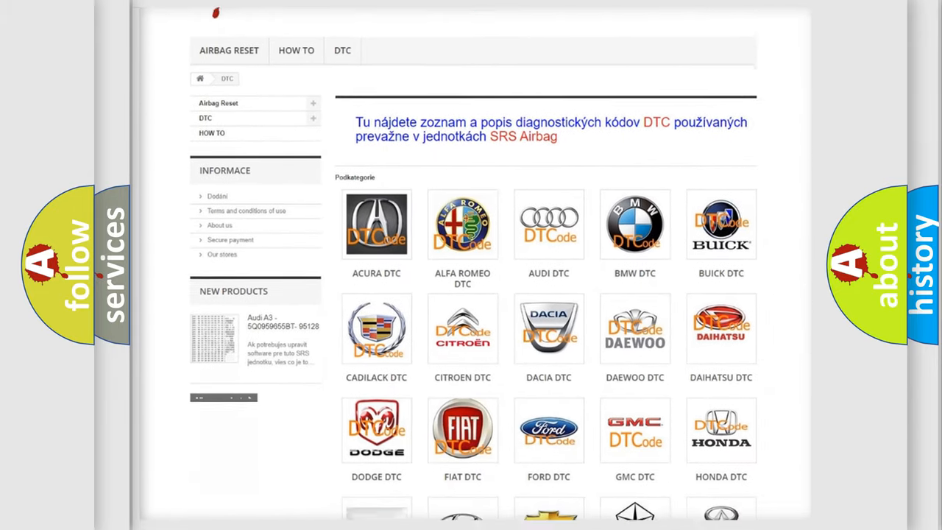
scroll(down, 3)
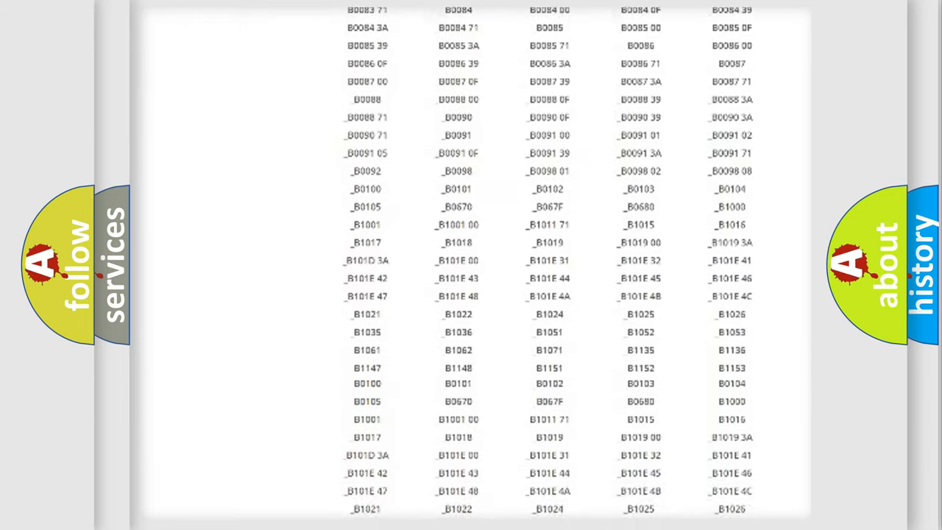
scroll(down, 3)
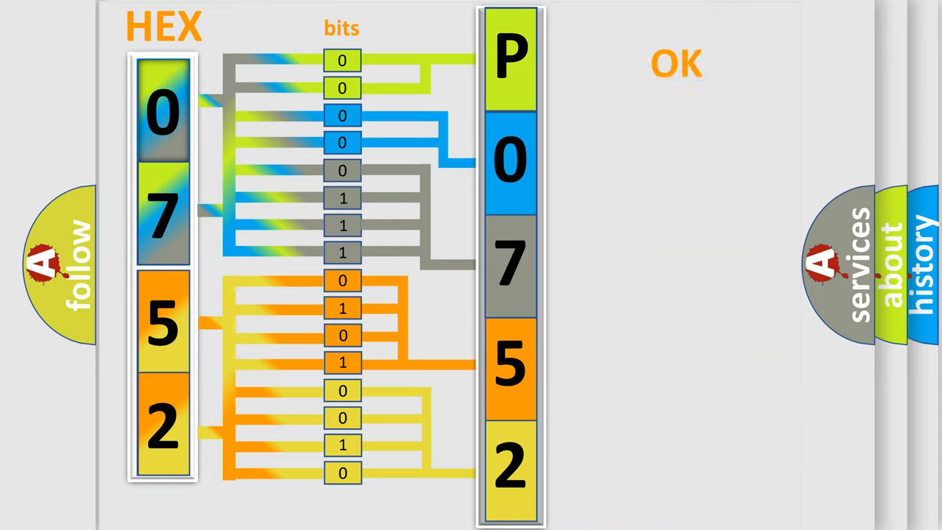
- Advance to the Honda P0752 Make/Code/Definition slide on abnormal wheel speed sensor output
click(676, 63)
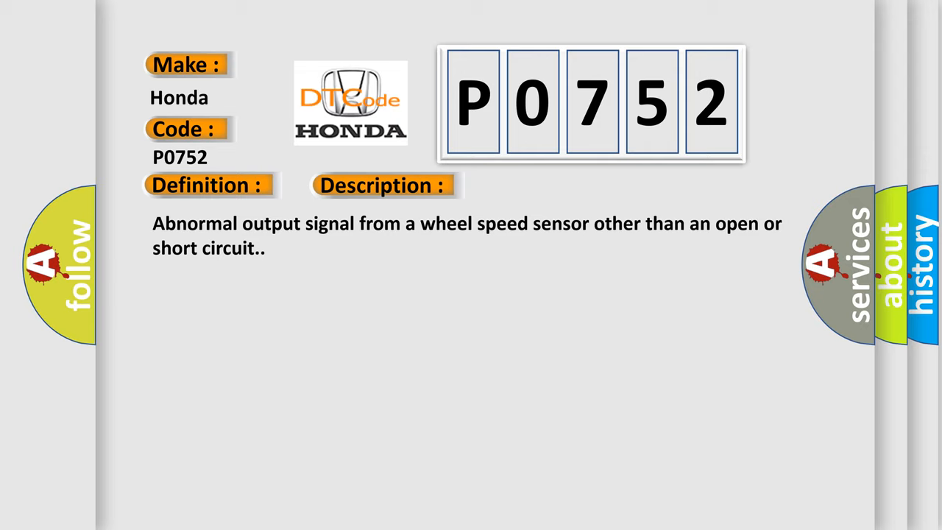